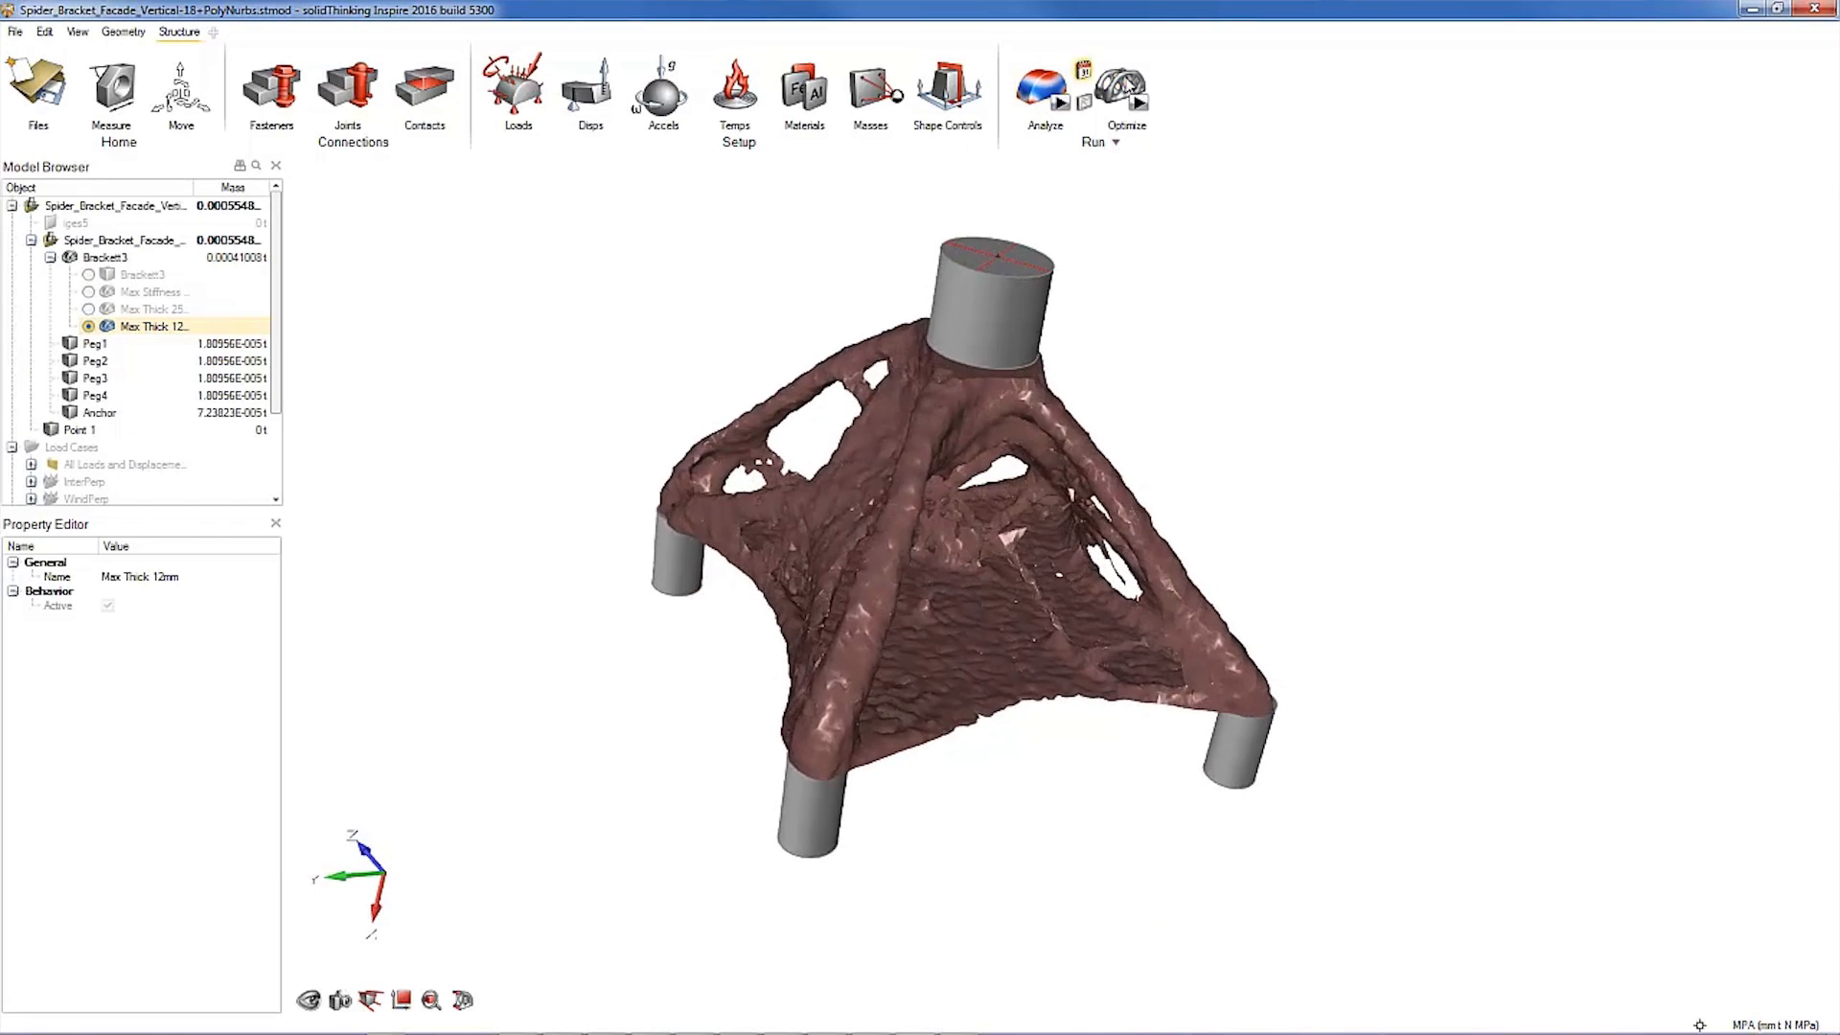
Step: Display the smooth PolyNURBS bracket instead of the rough optimization result
click(125, 32)
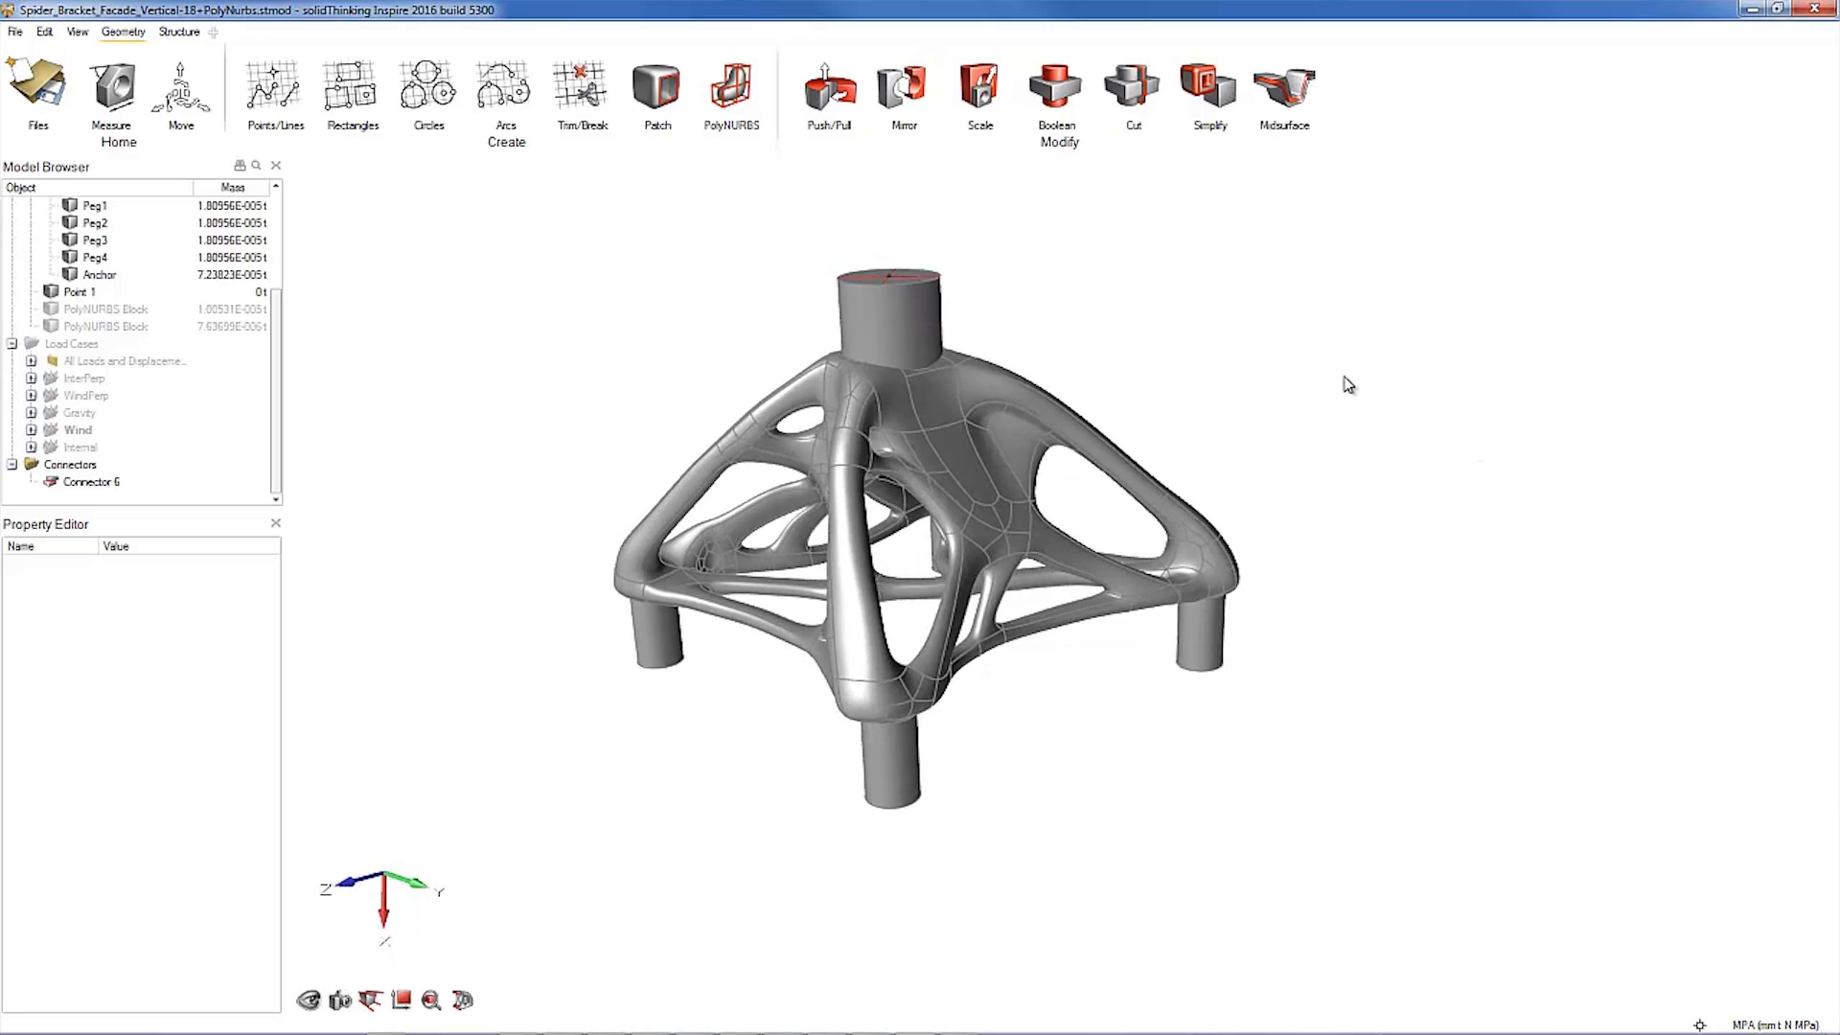